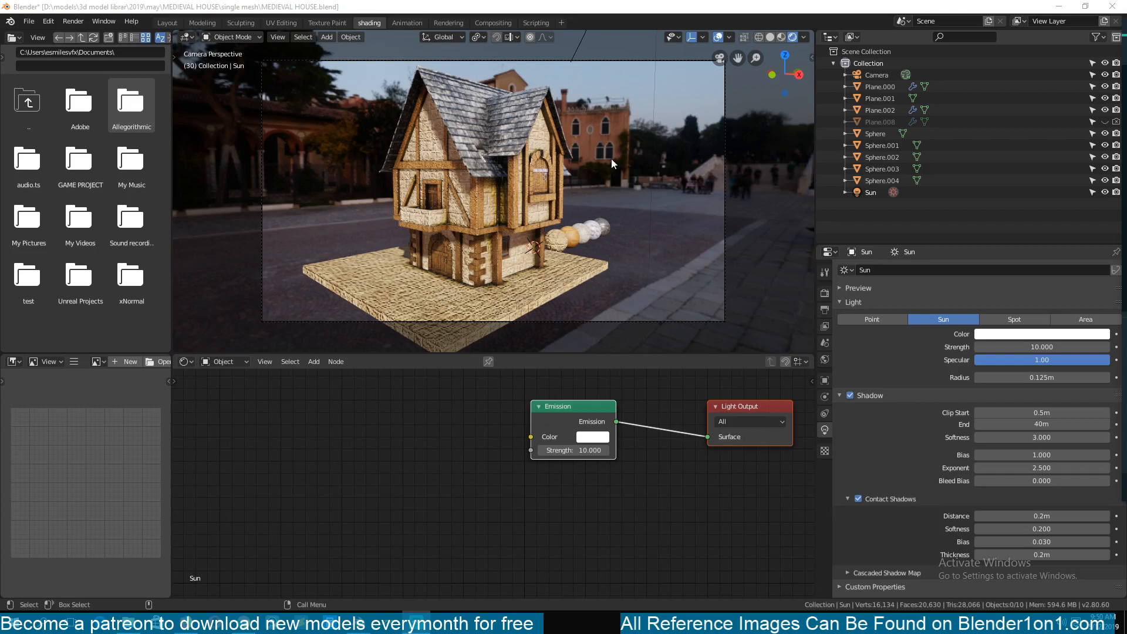
mouse_move(583, 181)
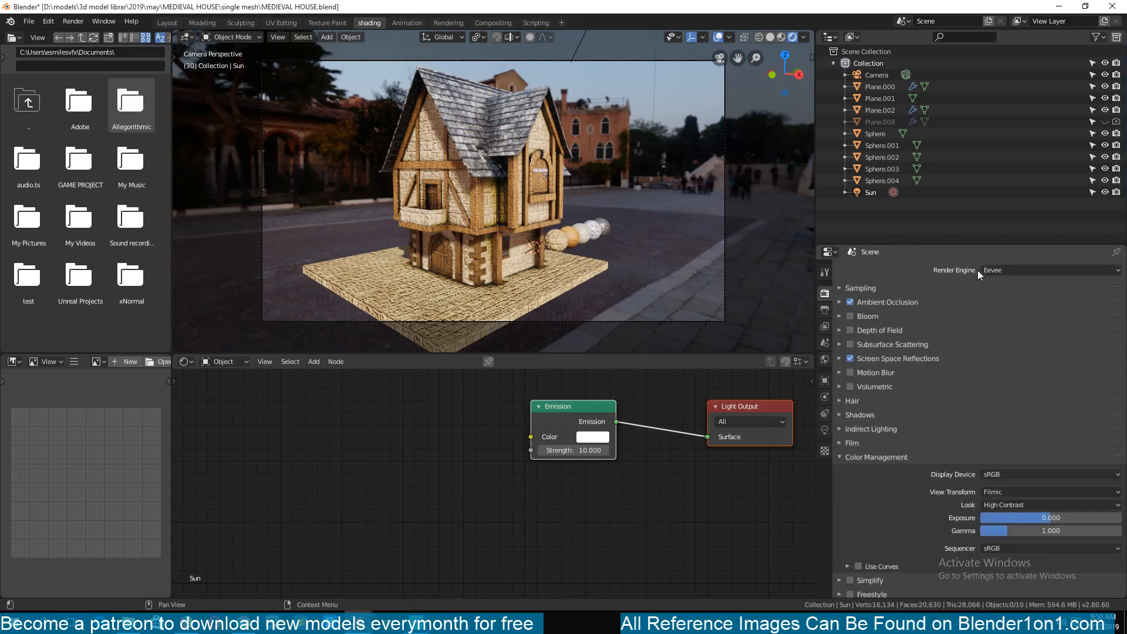
- Keep Eevee selected as the scene's render engine
click(1046, 269)
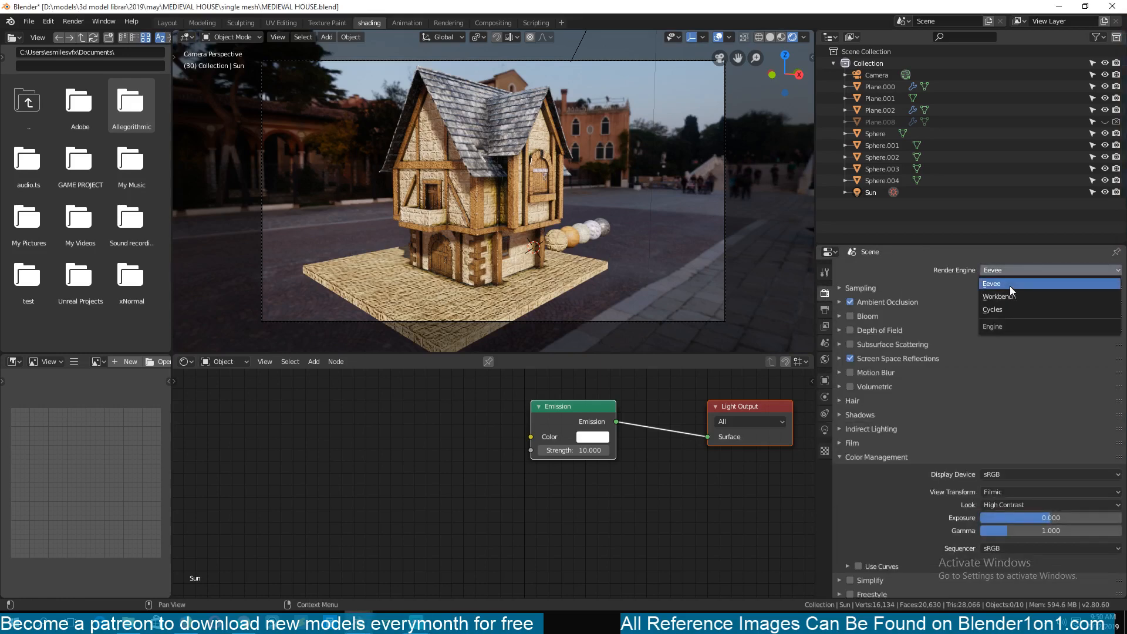
click(991, 283)
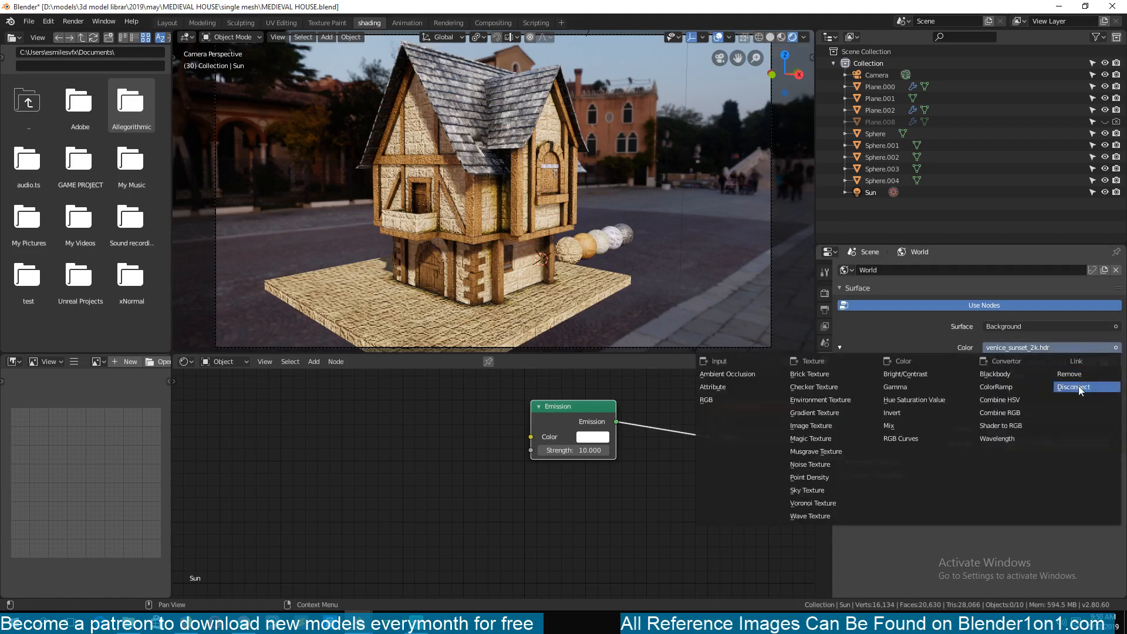
- Disconnect the Venice sunset HDR from the world Color, then go to Render Properties
click(1073, 387)
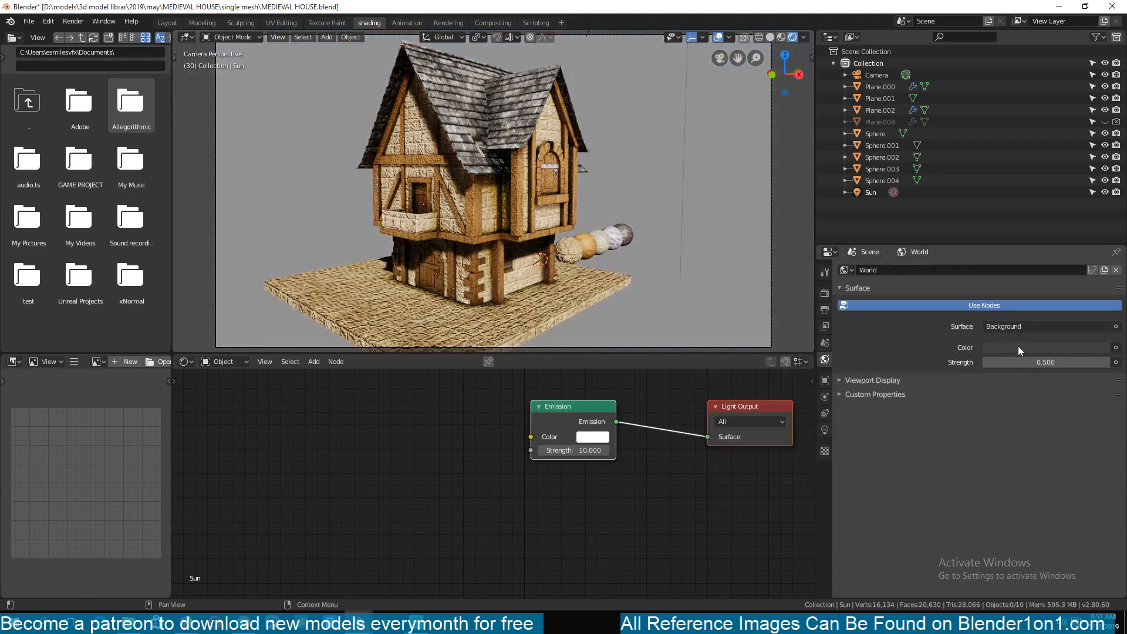
click(1047, 346)
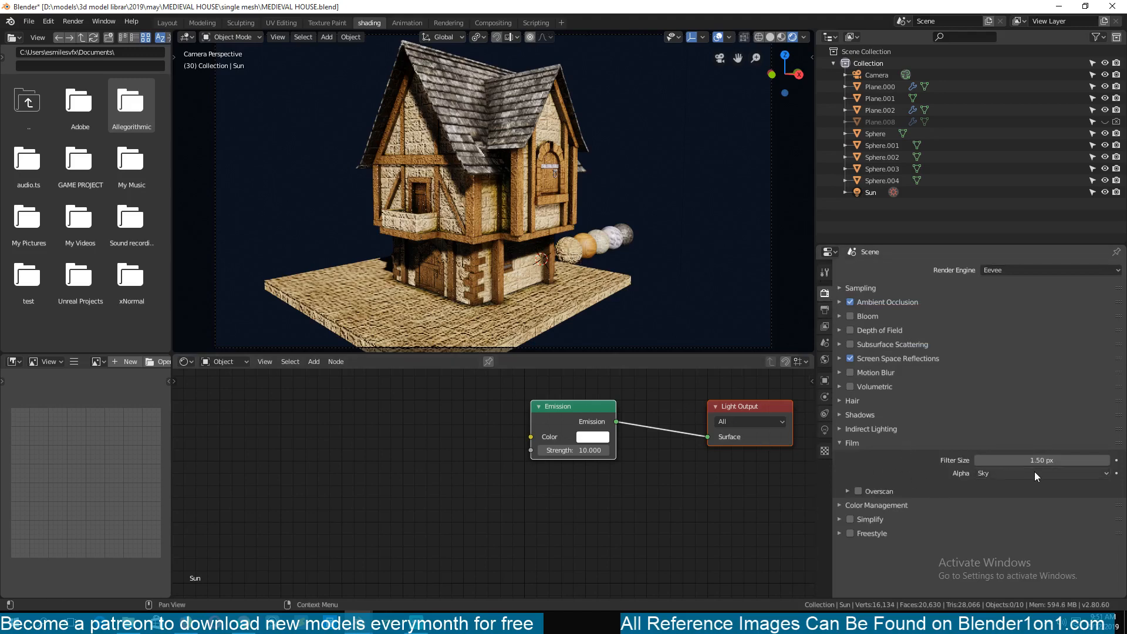
- Set Film Alpha from Sky to Transparent and render a test frame with F12
click(1040, 473)
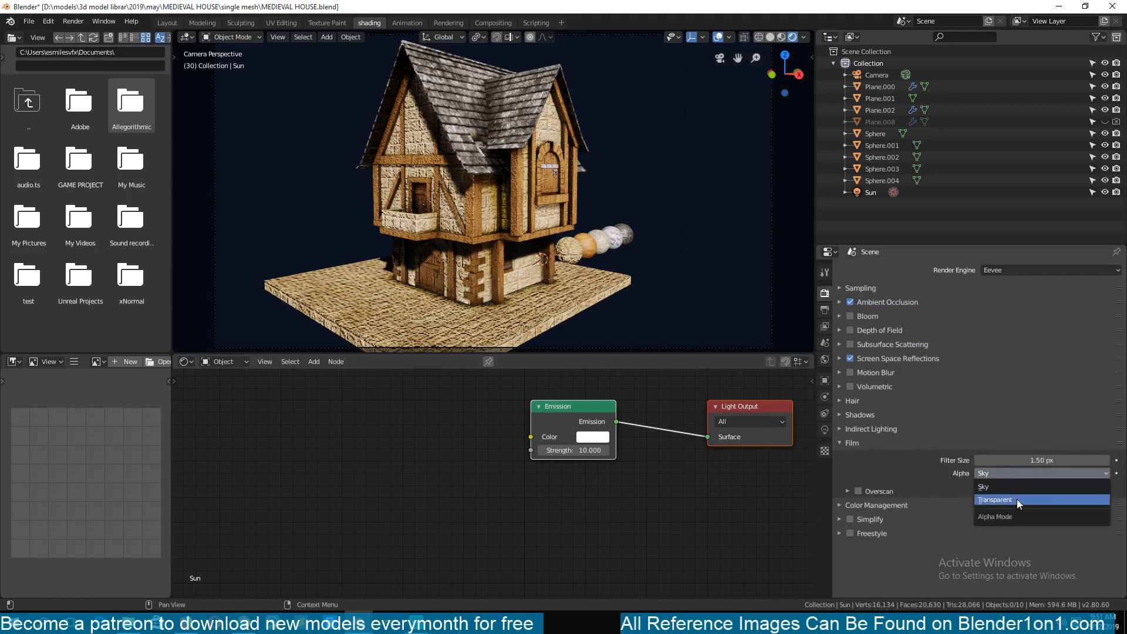
click(995, 499)
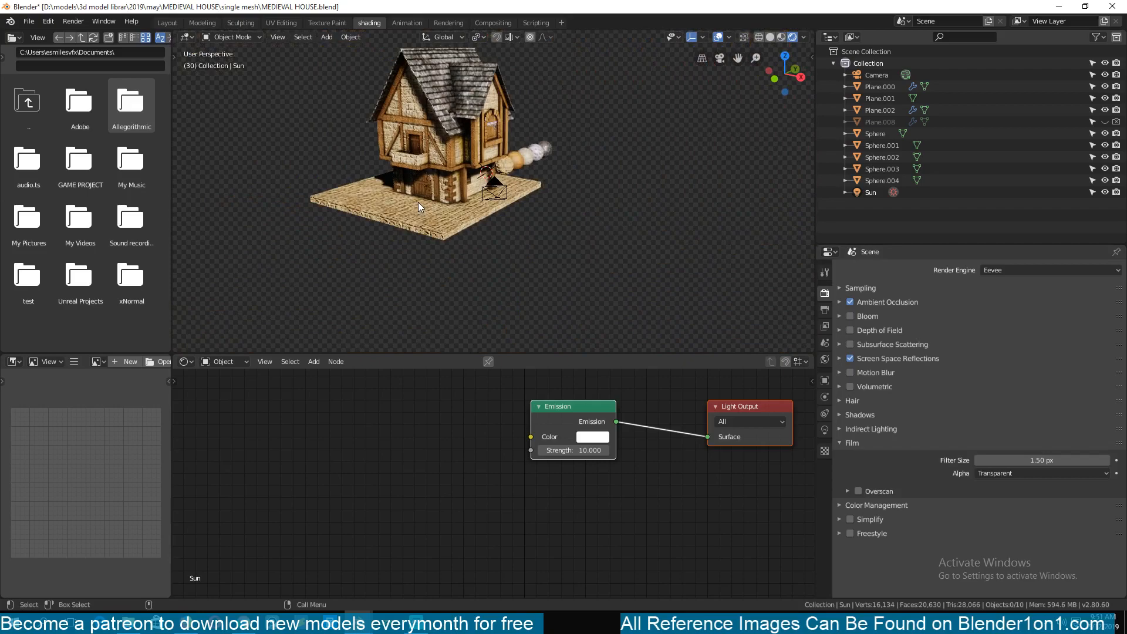
key(F12)
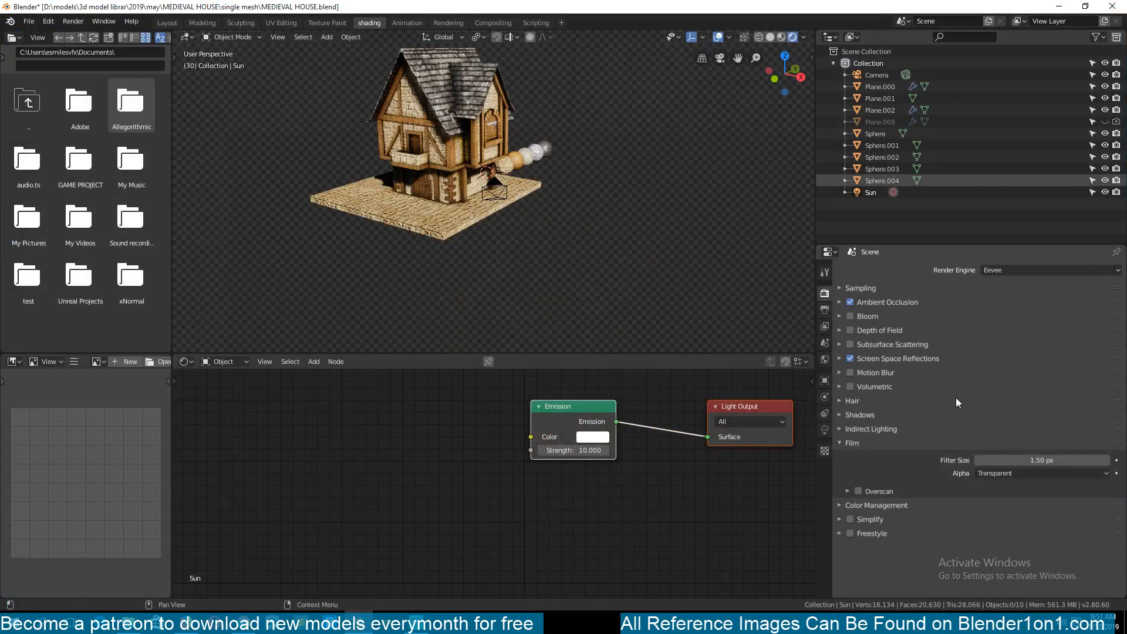
- Collapse the Film panel and set the output File Format to JPEG
click(839, 442)
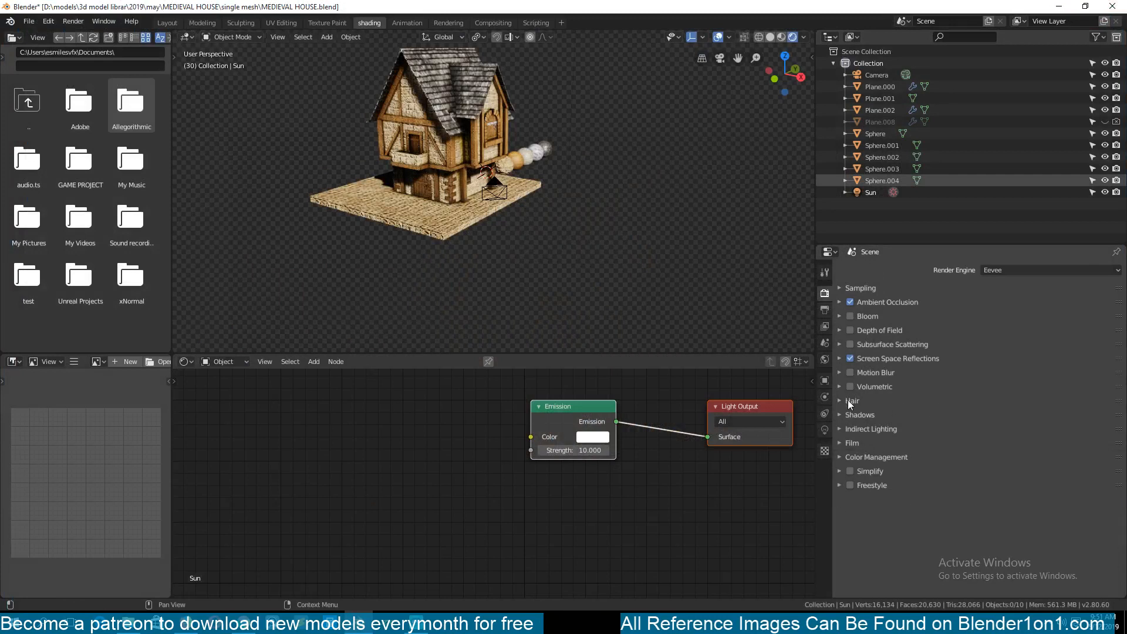
mouse_move(825, 329)
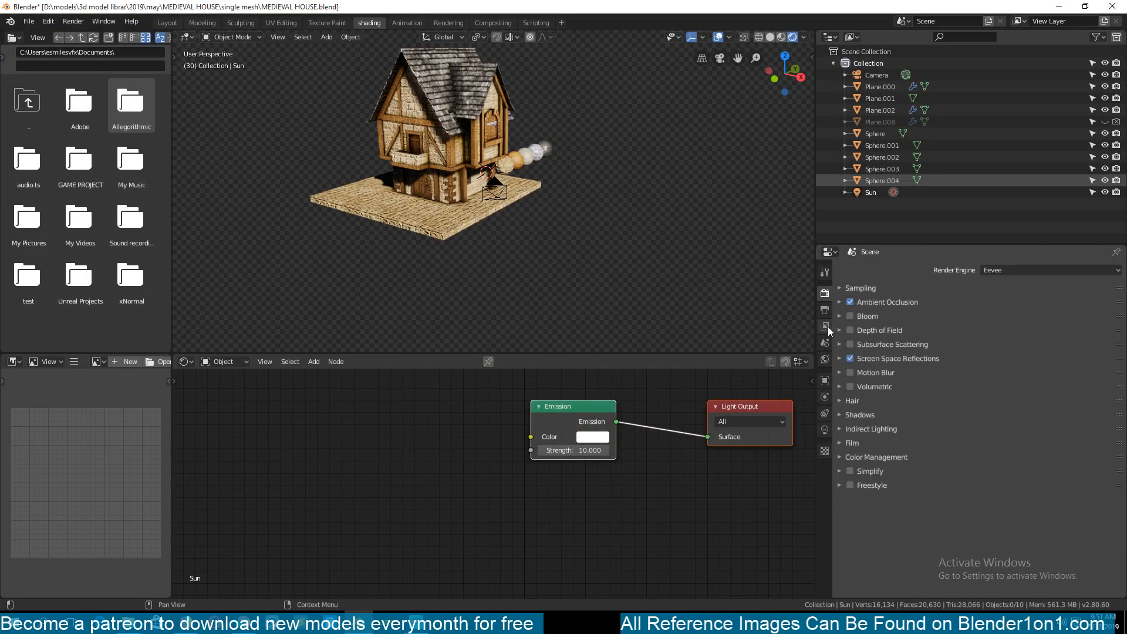
click(824, 310)
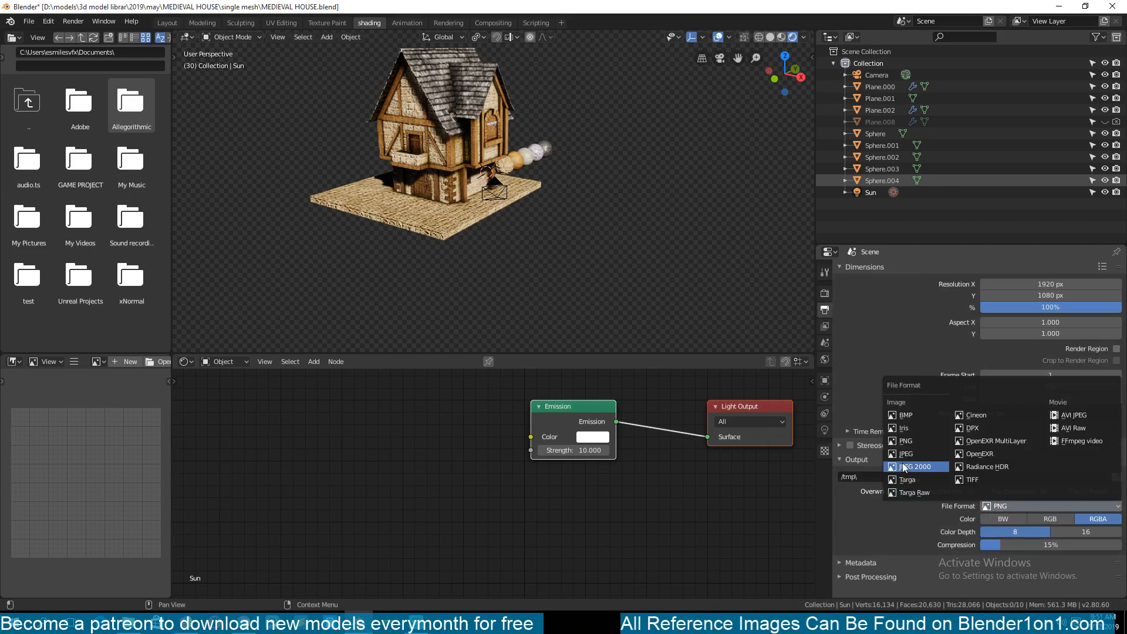
mouse_move(914, 492)
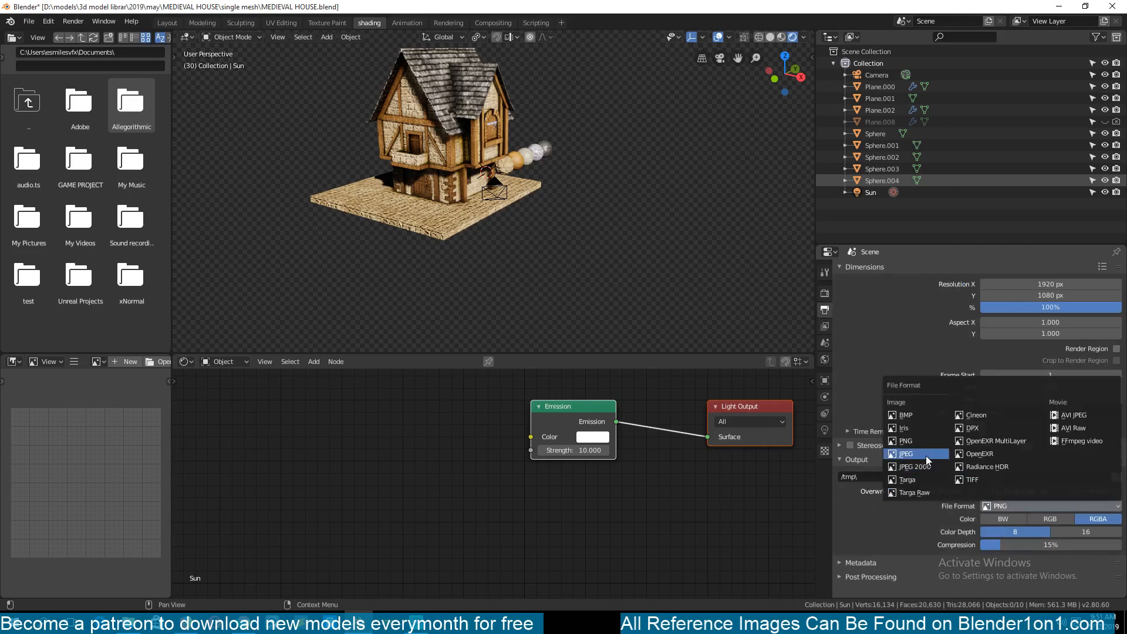
click(905, 454)
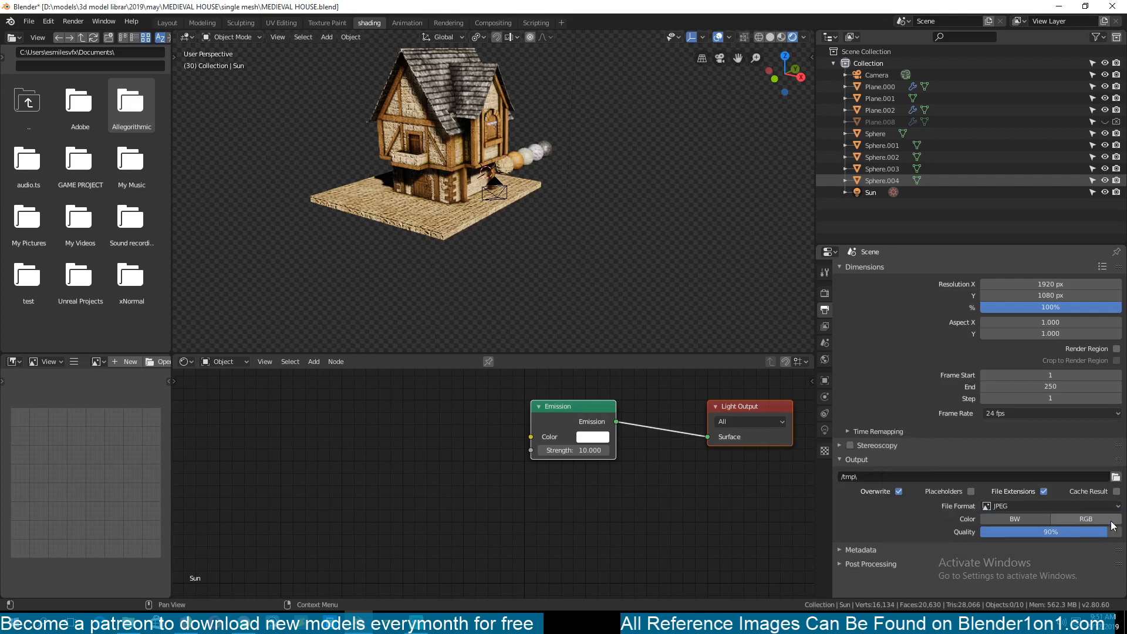
mouse_move(1020, 505)
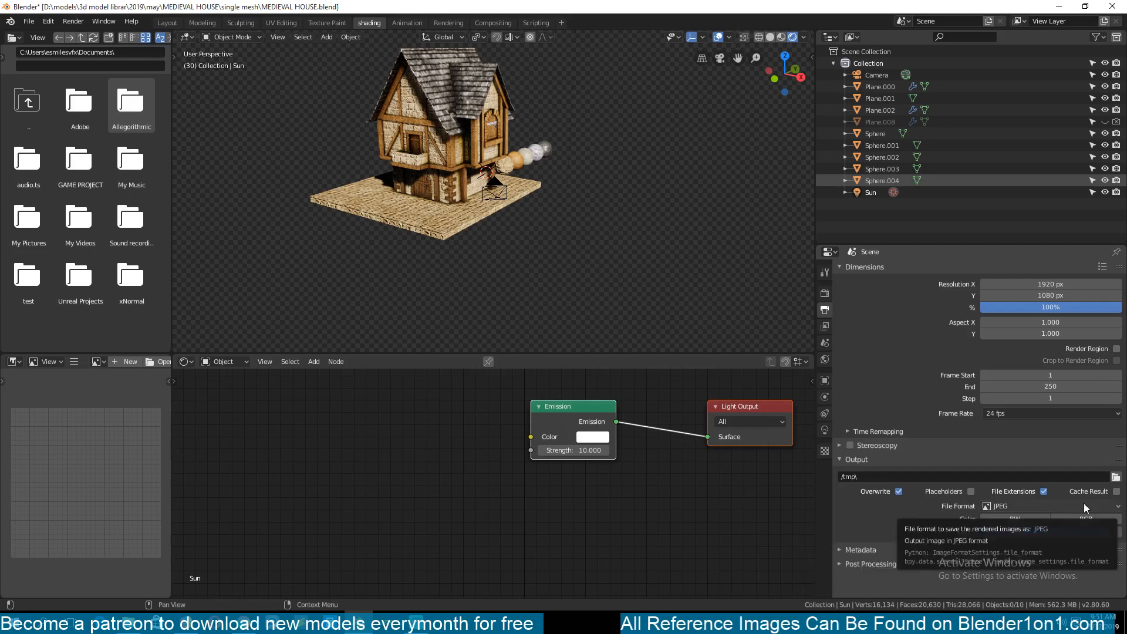
- Change the output File Format from JPEG to PNG with RGBA colour
click(1027, 506)
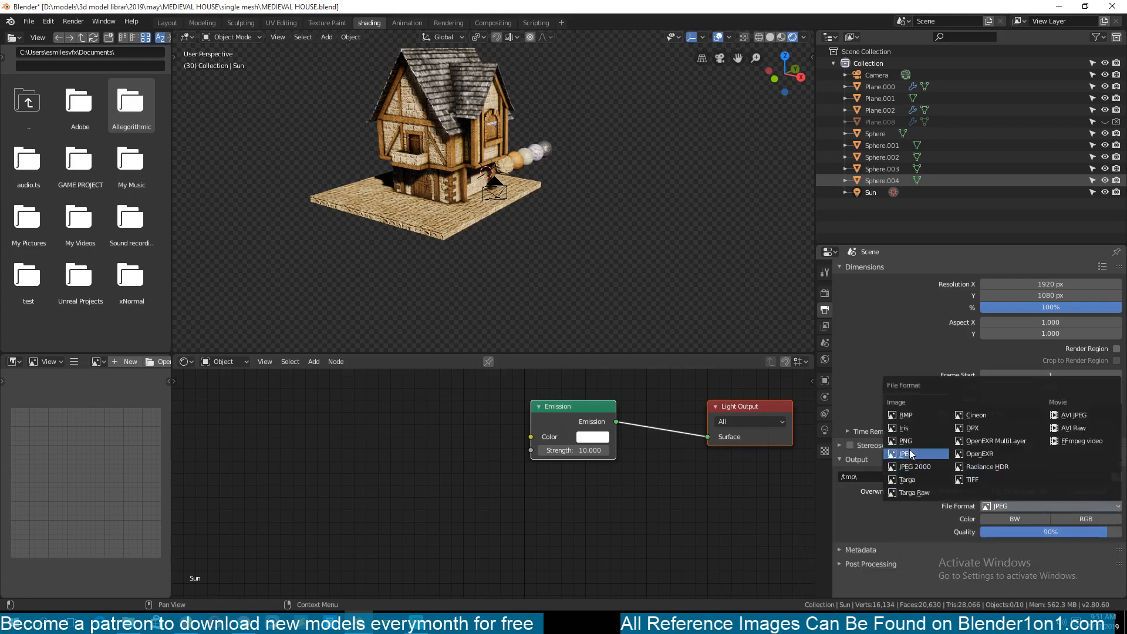
click(905, 440)
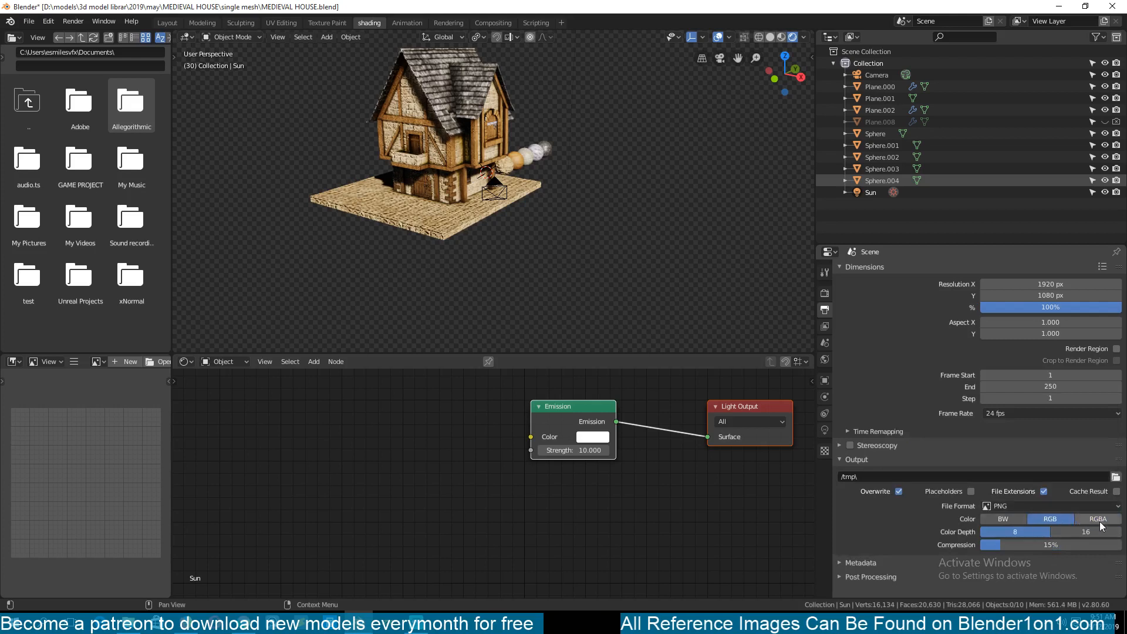
mouse_move(1098, 519)
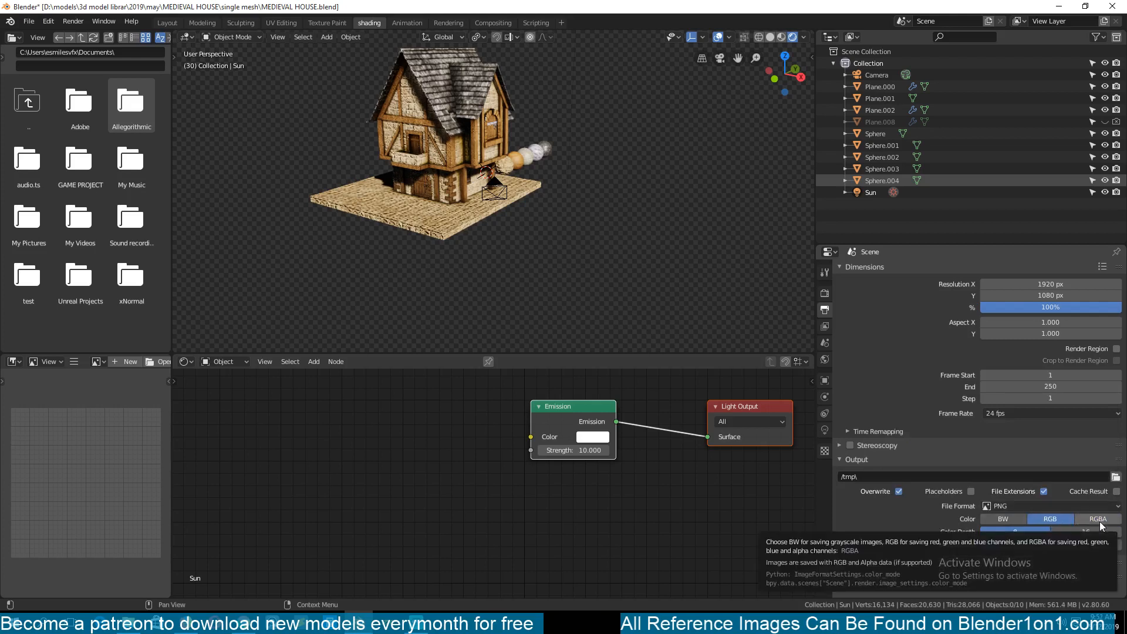
click(1050, 519)
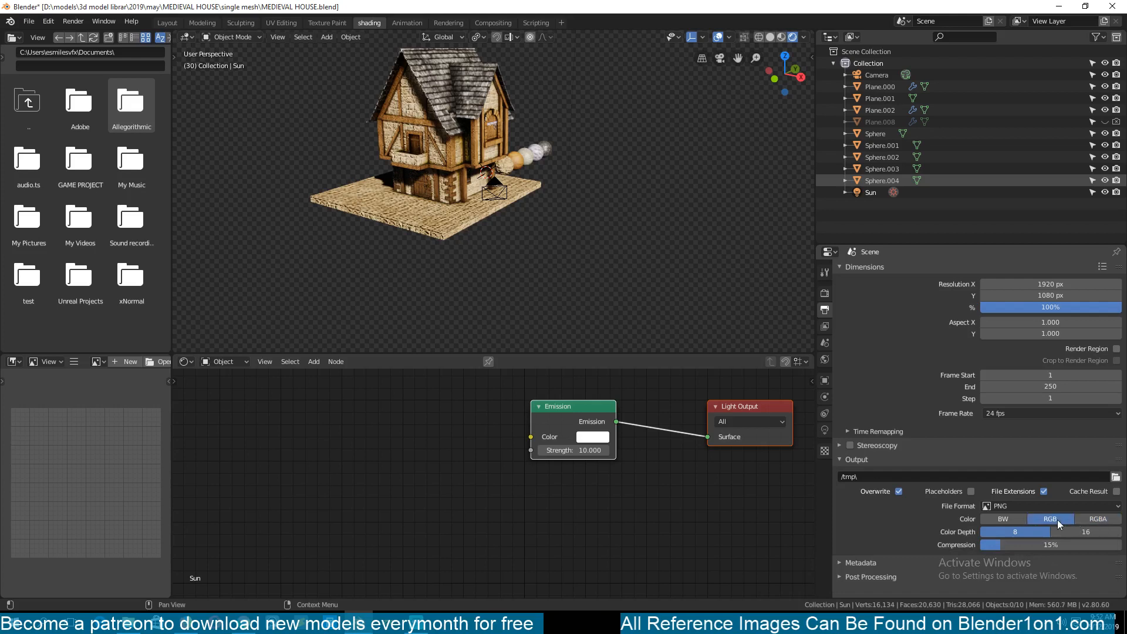
click(1098, 518)
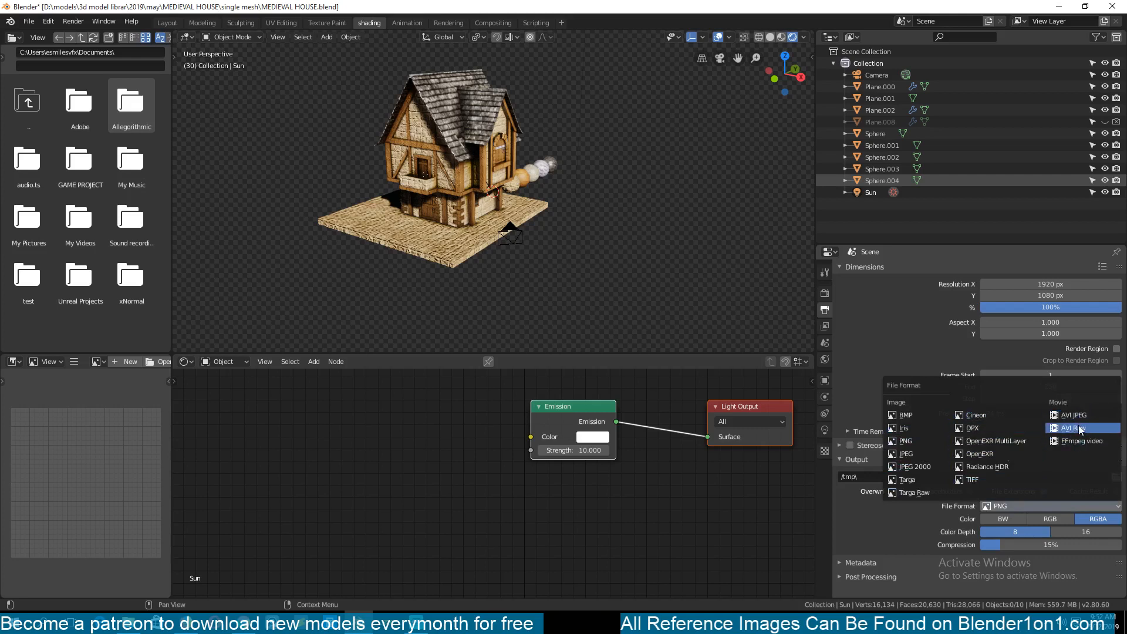
- Cycle the output format through AVI JPEG and AVI Raw, returning to PNG with RGB
click(1073, 428)
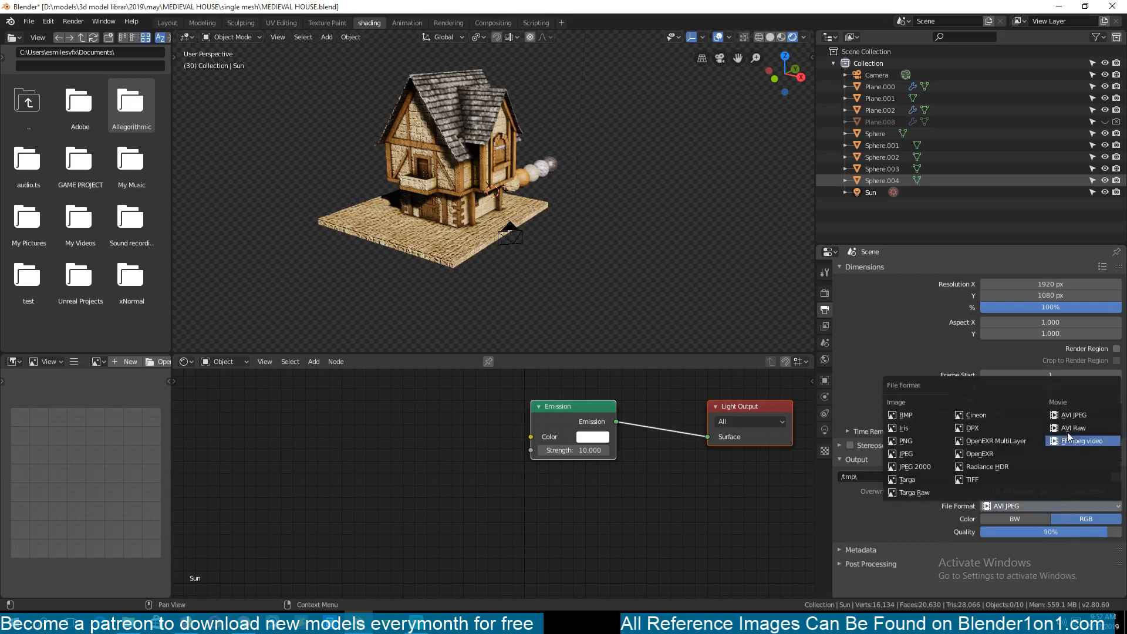
click(1070, 428)
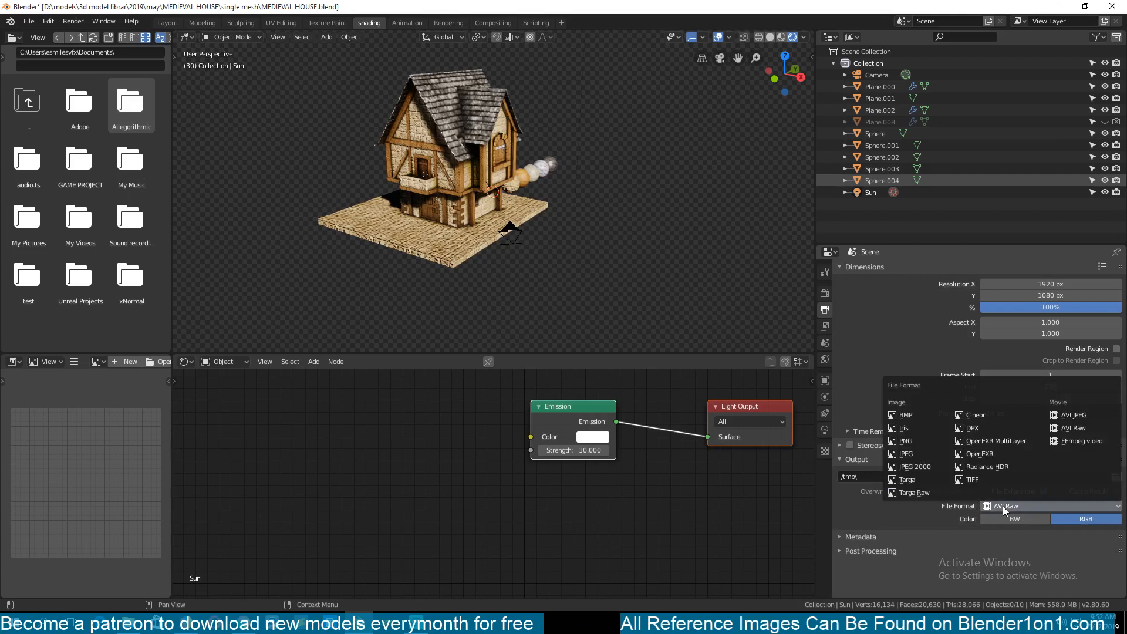
mouse_move(907, 439)
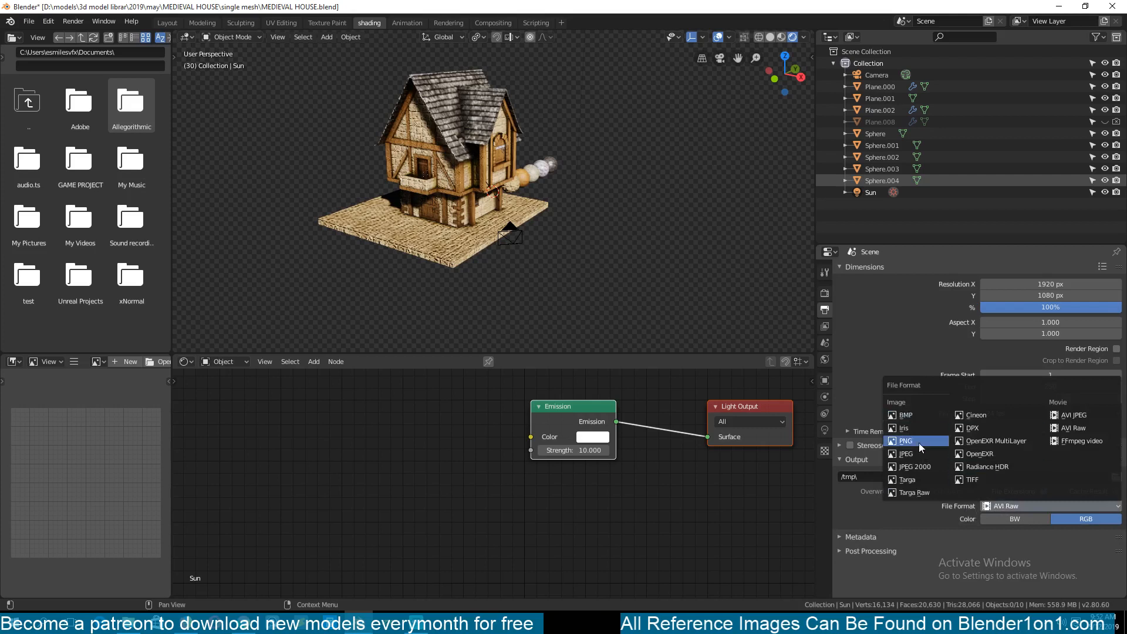
click(906, 439)
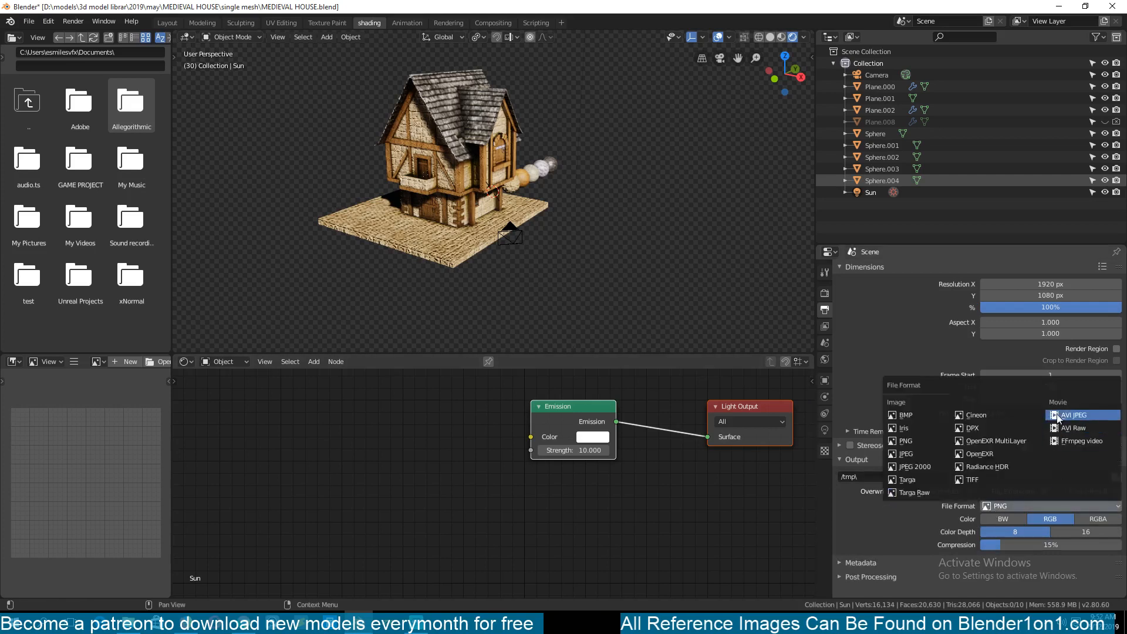
click(1082, 415)
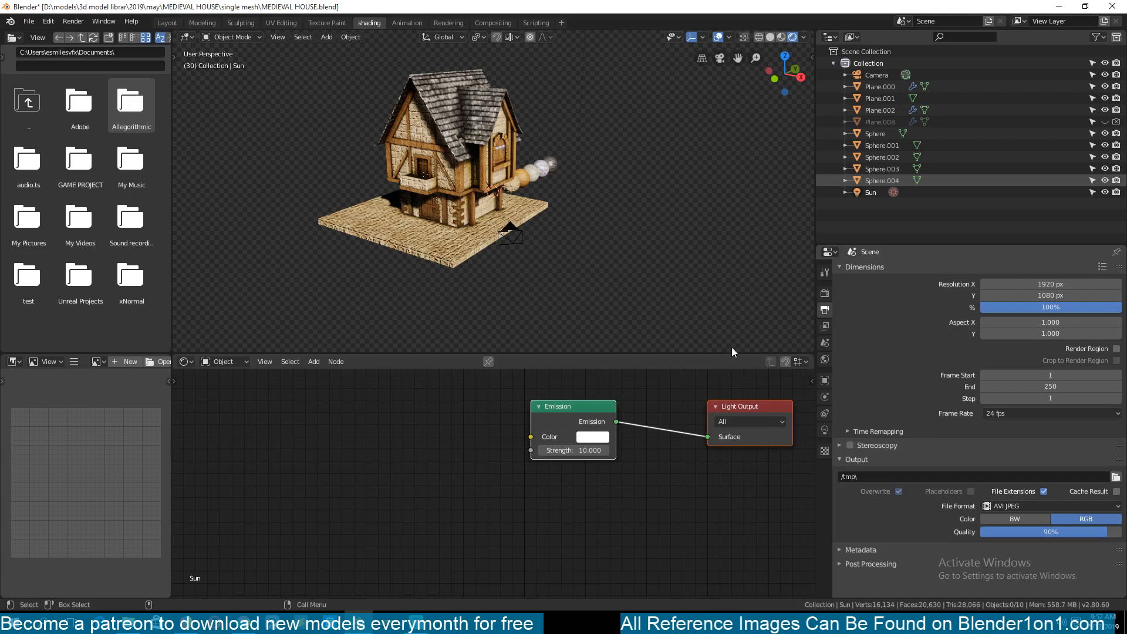
click(1049, 505)
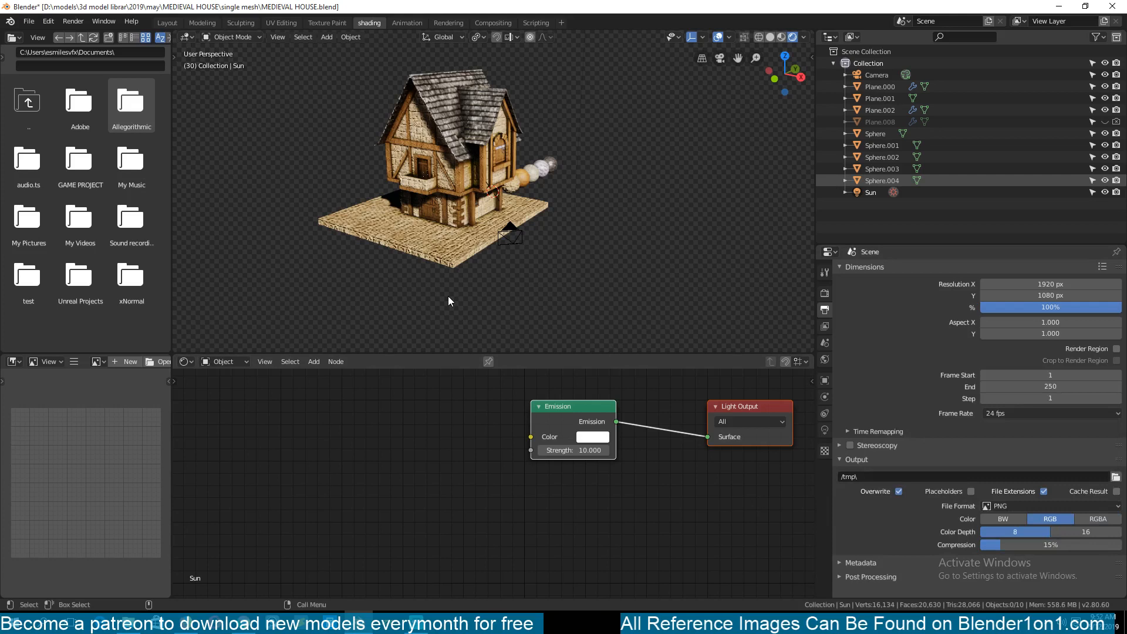
mouse_move(494, 304)
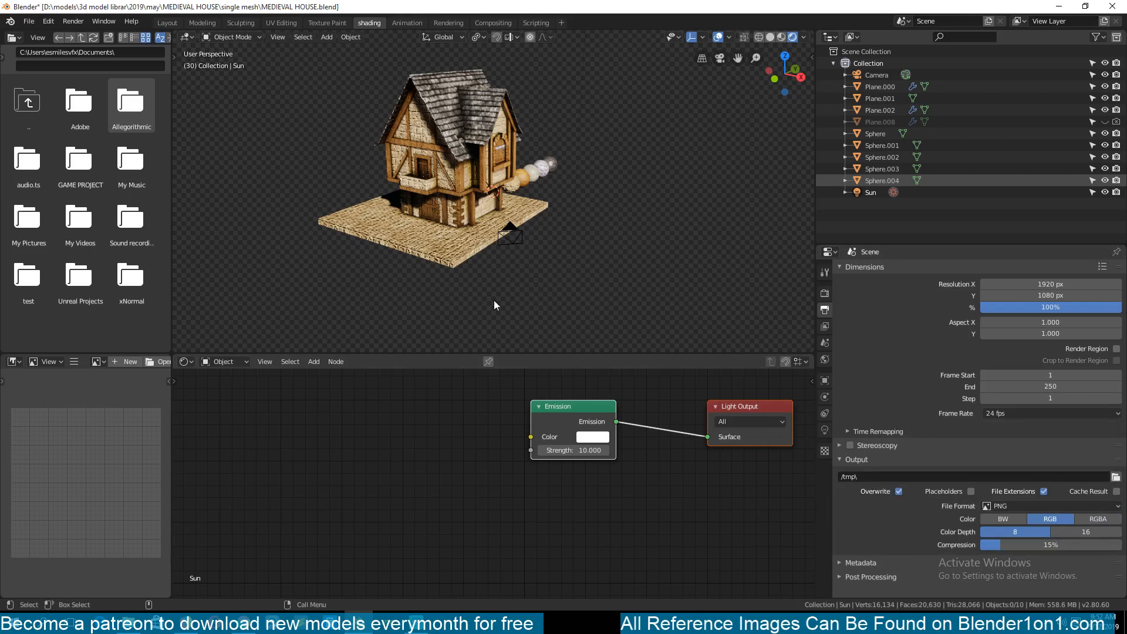